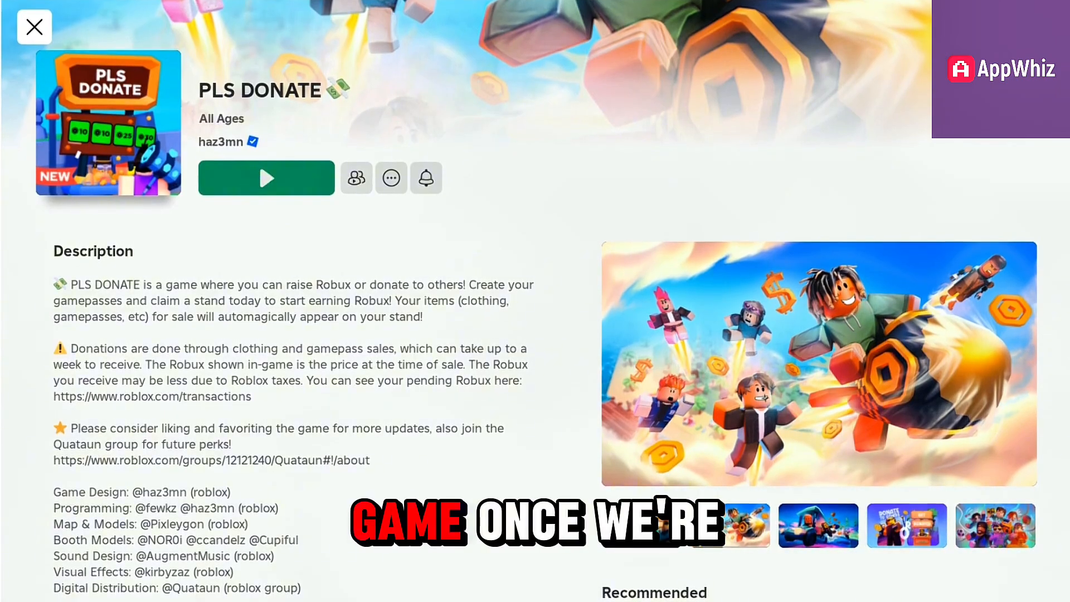
Join the PLS DONATE game from its page via the green Play button.
click(266, 178)
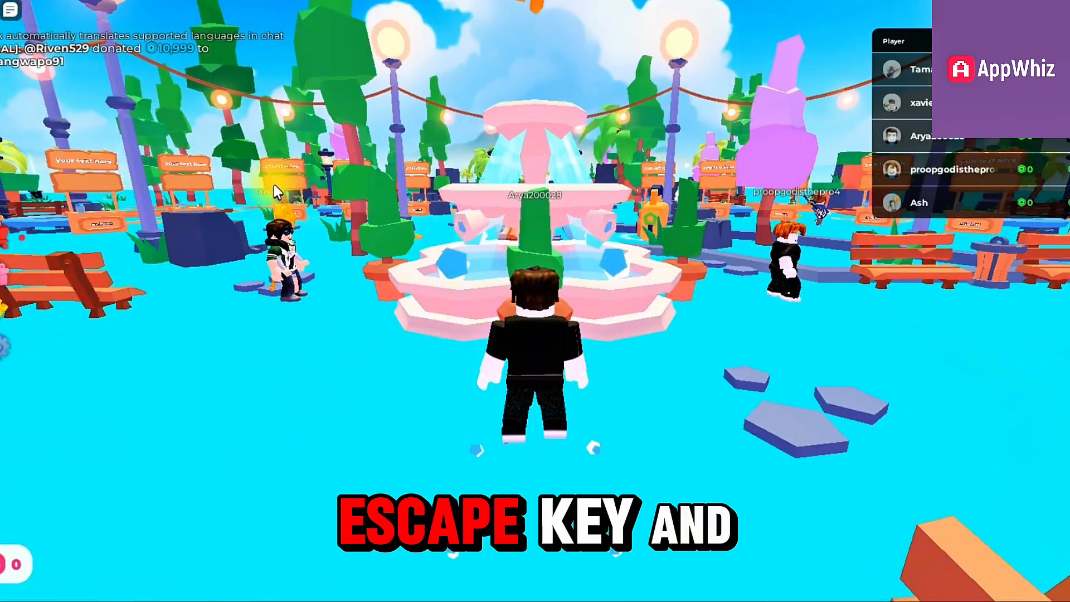
Turn Shift Lock Switch On in the in-game settings, keeping classic camera and keyboard movement.
key(Escape)
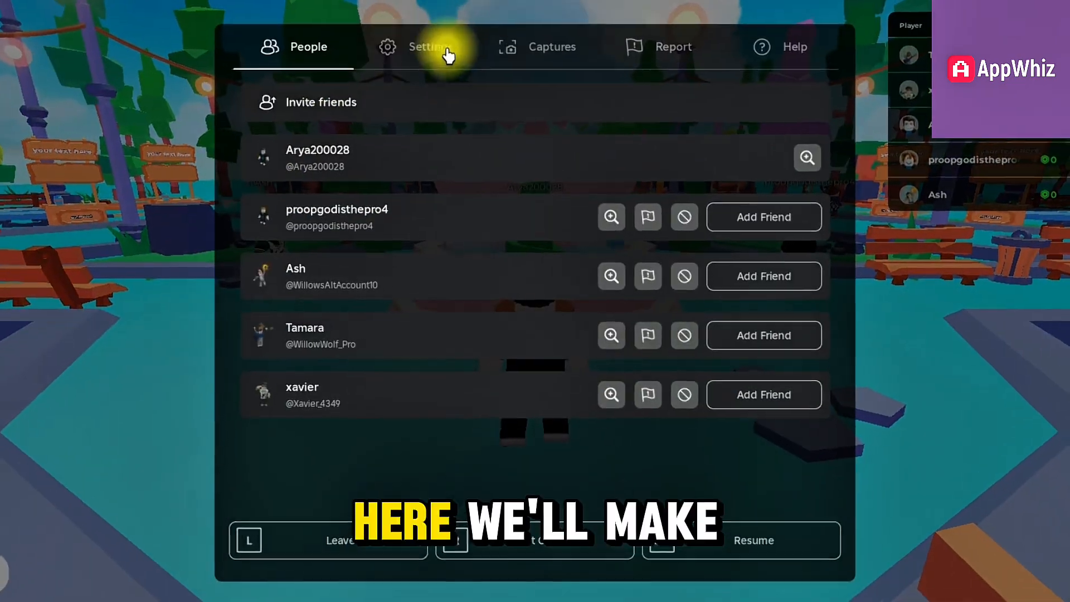
click(421, 47)
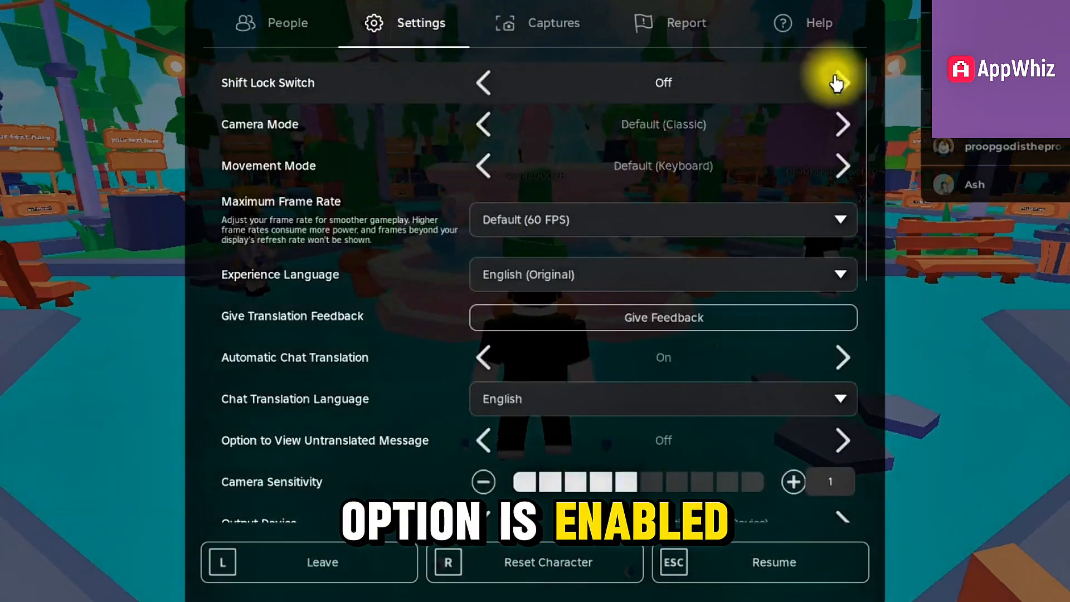
click(843, 82)
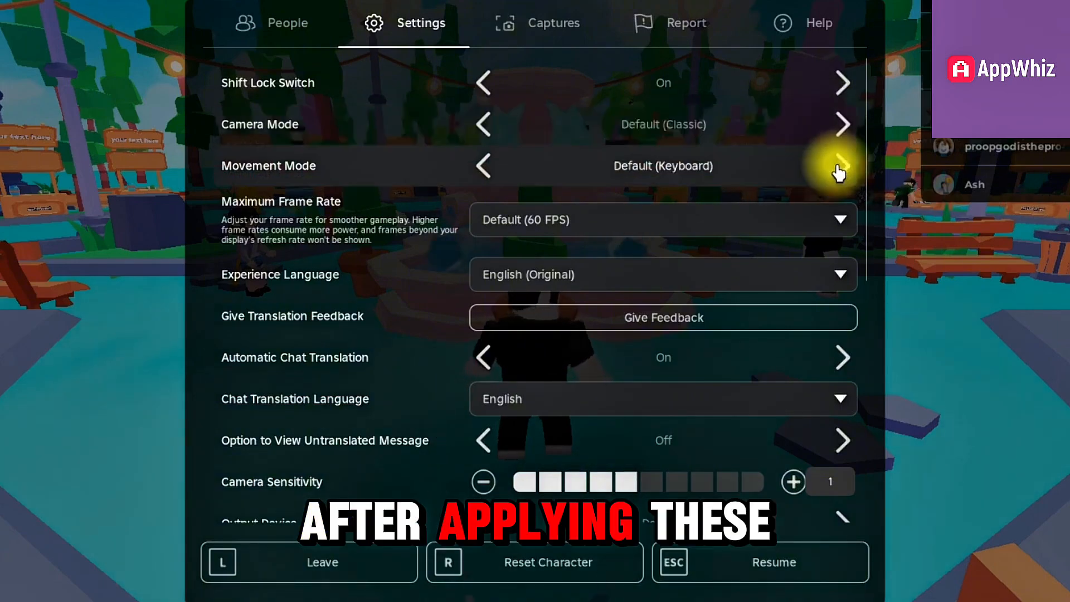
click(842, 164)
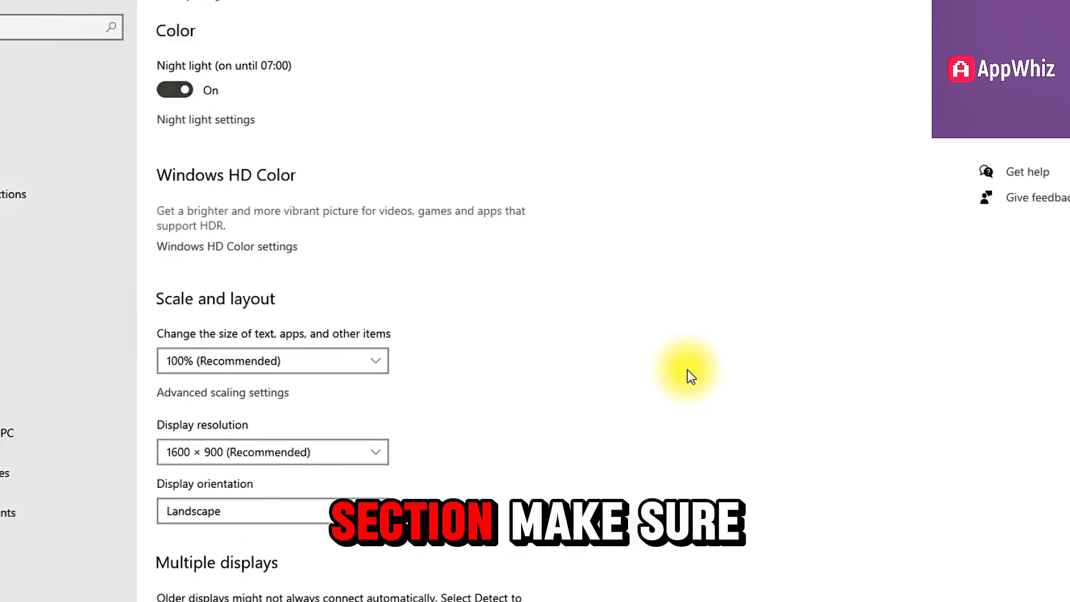
mouse_move(432, 380)
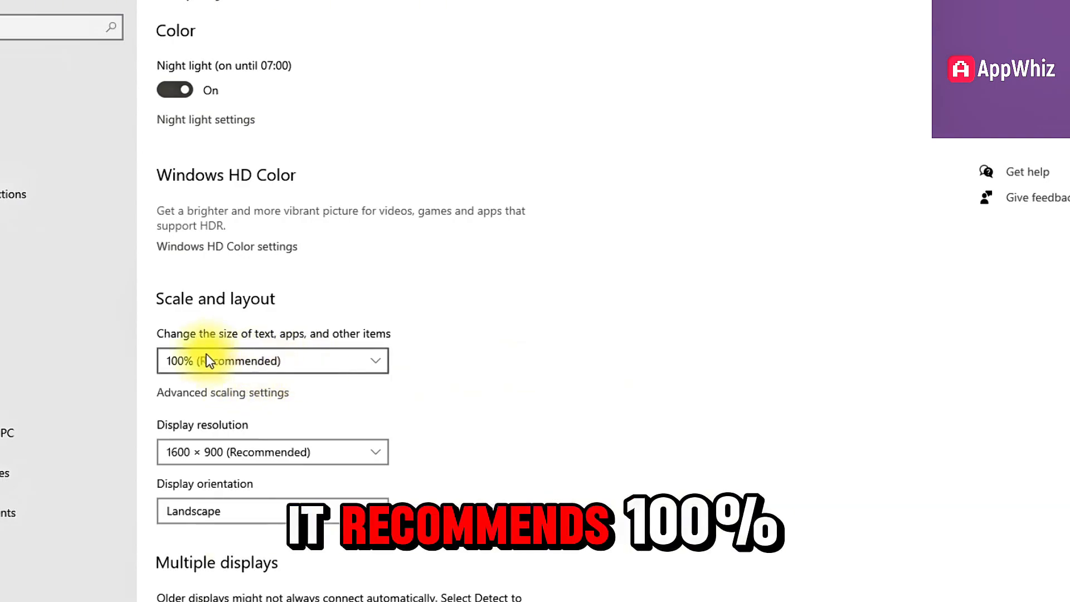
Show the Scale and layout sizes under System > Display, currently 100% (Recommended).
click(272, 360)
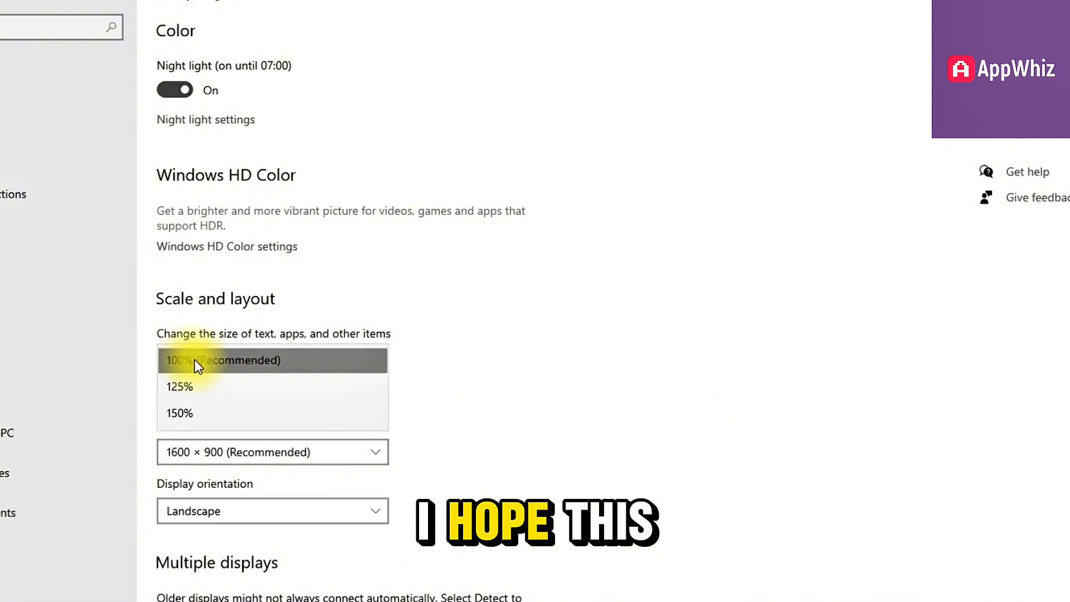
mouse_move(308, 375)
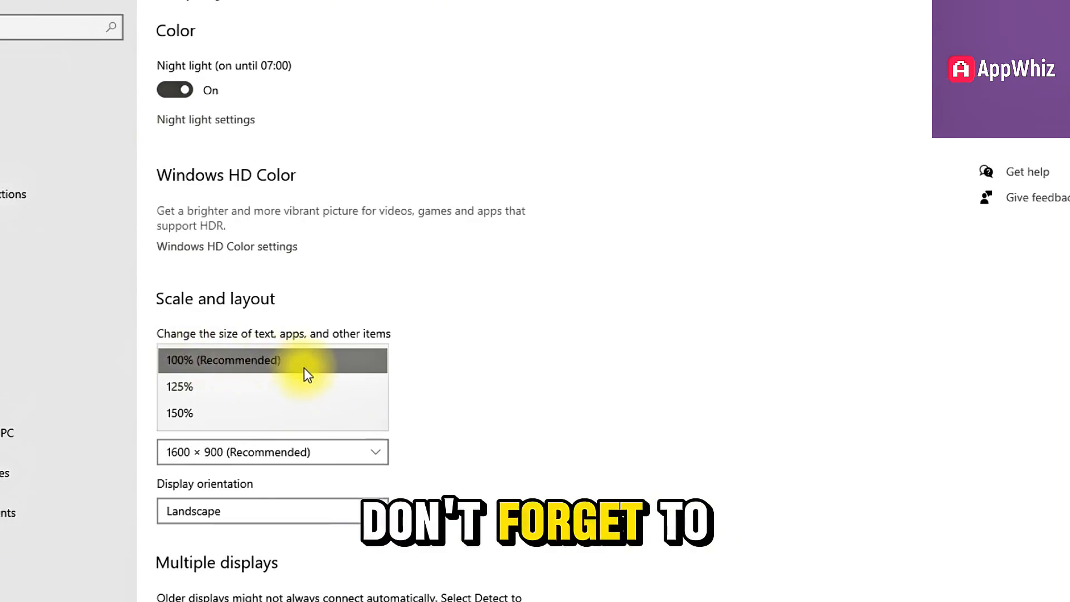
Keep display scaling at 100% (Recommended) with 1600×900 resolution.
click(221, 360)
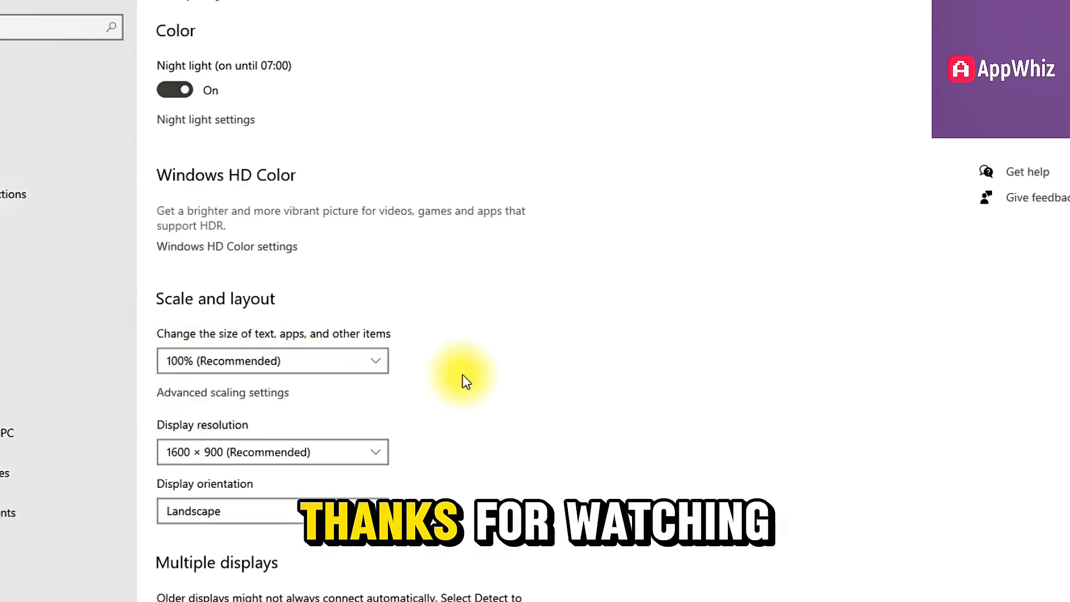